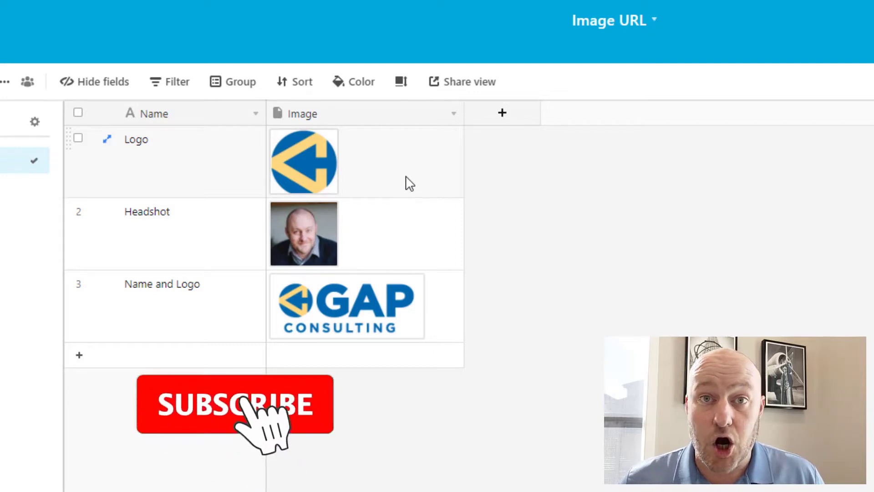
Create a formula field named Image URL whose formula references the Image attachment field
left_click(234, 405)
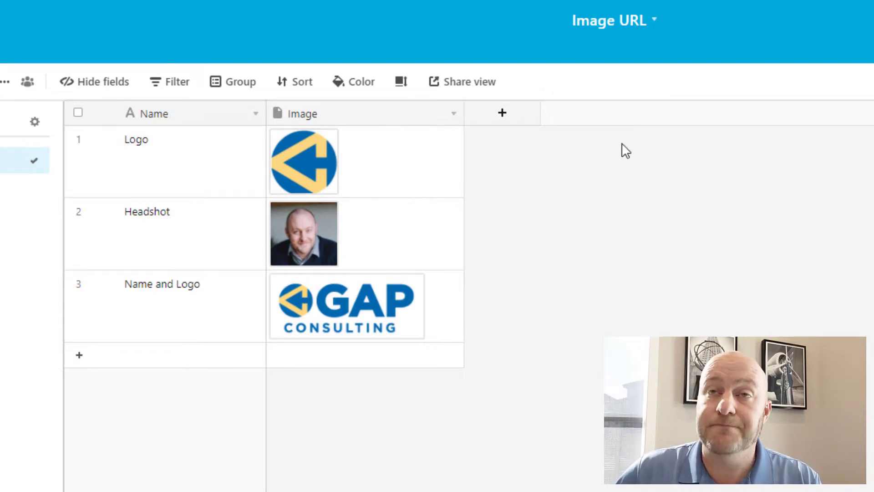
mouse_move(618, 162)
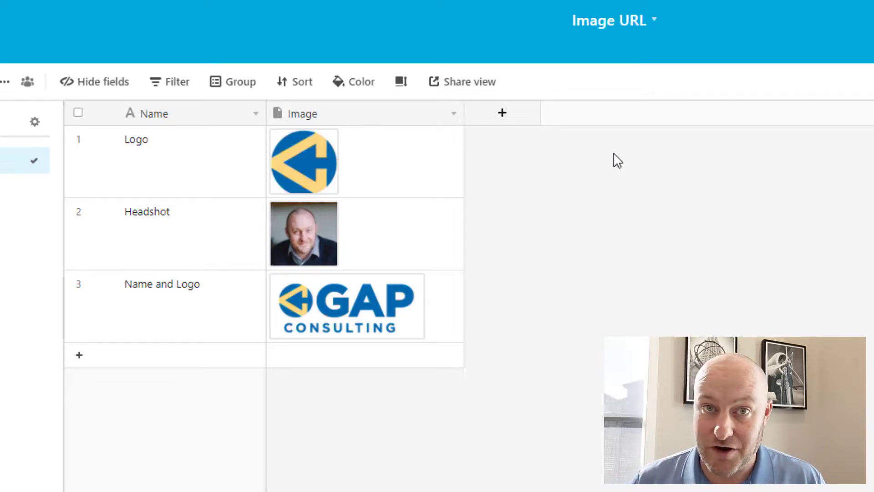
mouse_move(602, 169)
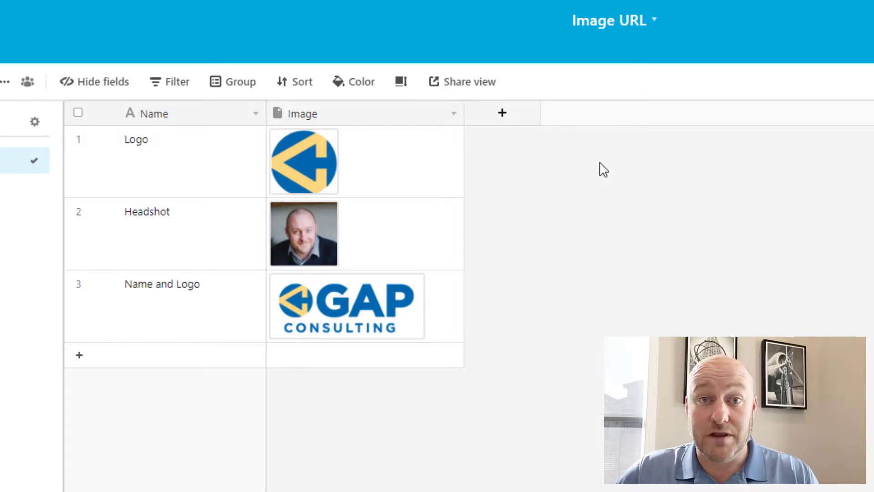
left_click(502, 113)
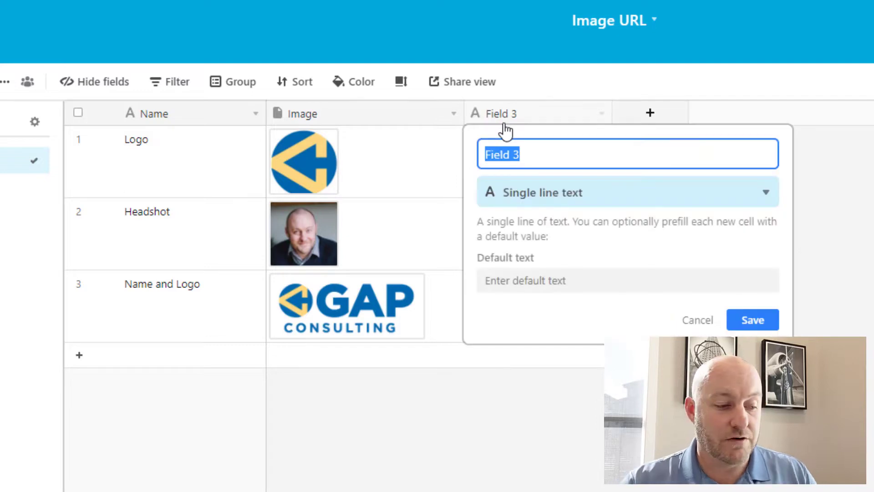
type("Image URL")
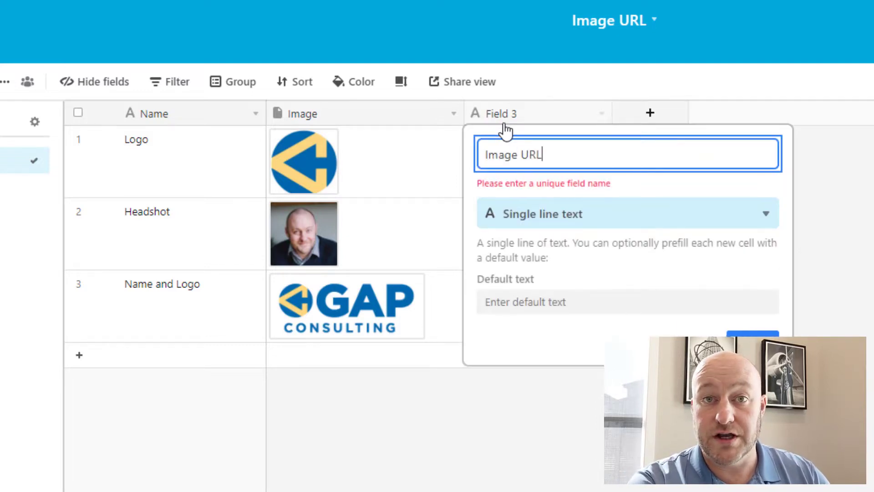
type("for")
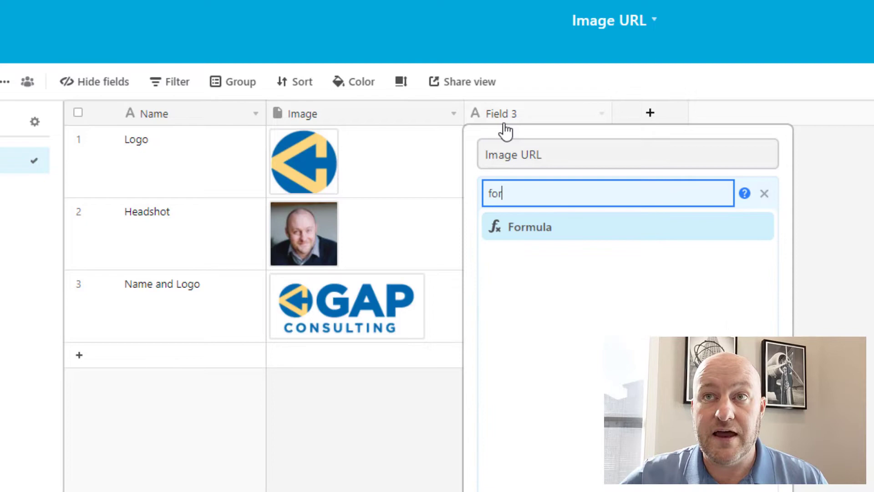
left_click(530, 226)
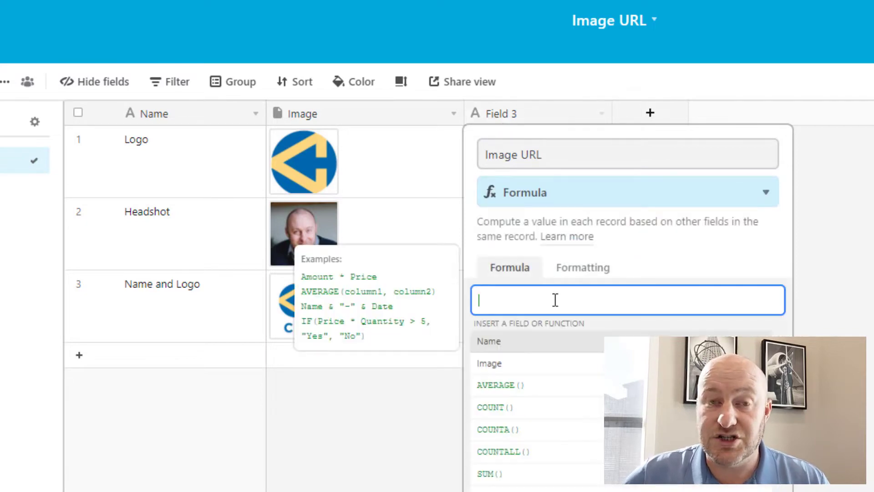
type("im")
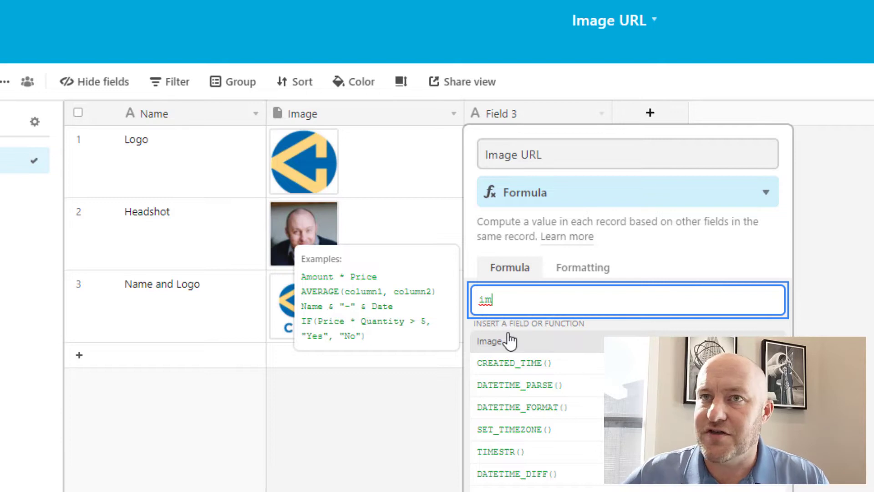
left_click(492, 342)
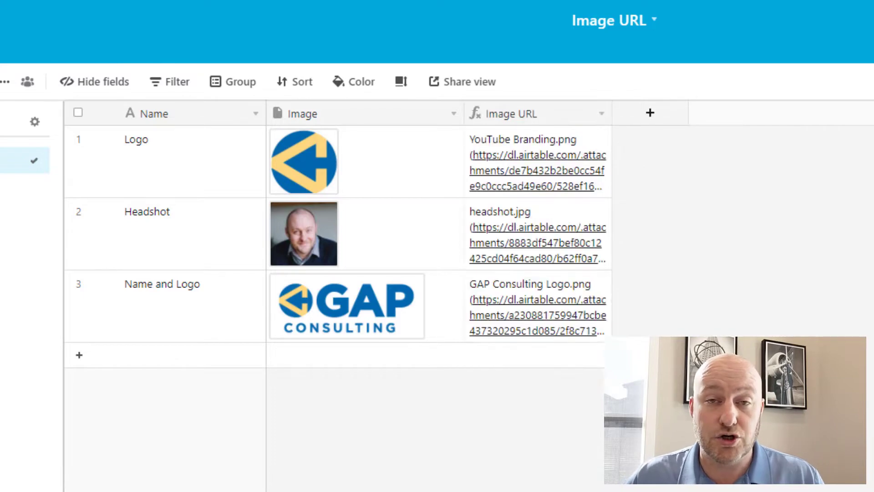
mouse_move(556, 204)
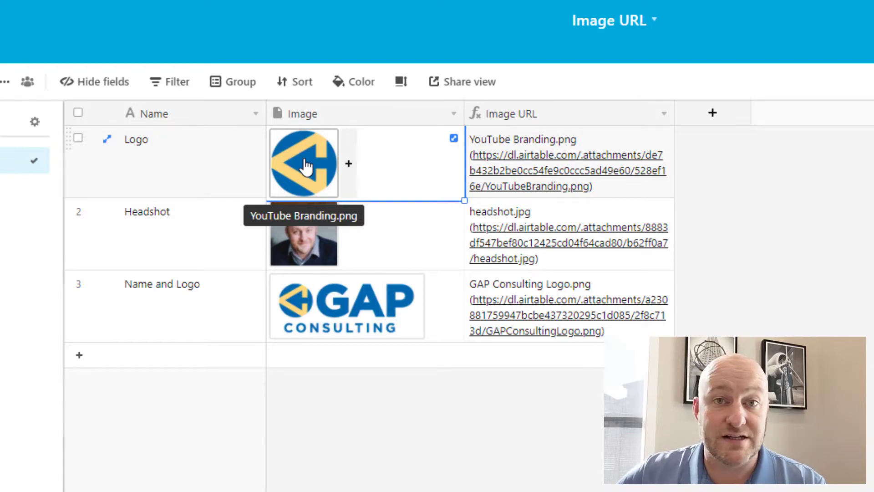
mouse_move(315, 168)
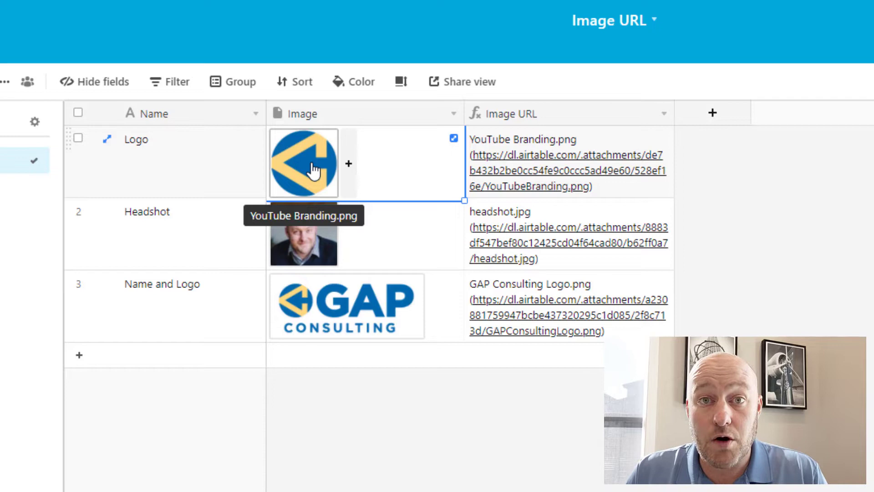
mouse_move(523, 234)
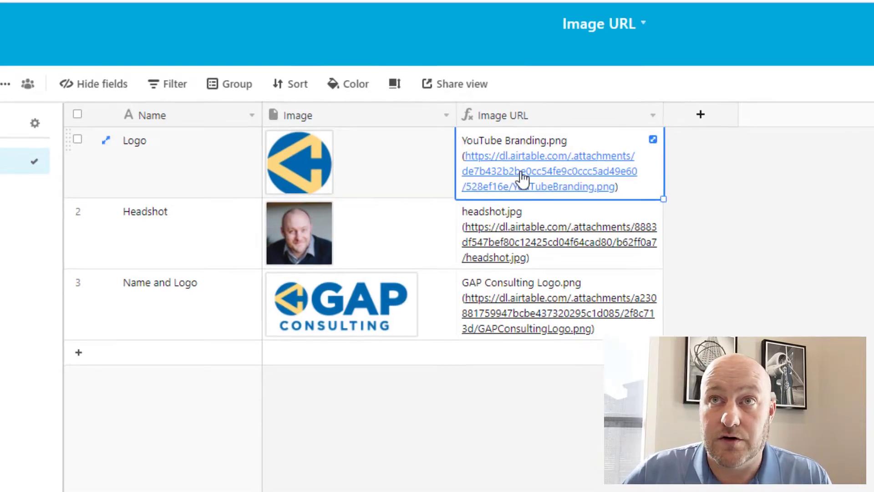
Inspect the Logo record's full generated attachment link in the widened Image URL column
left_click(524, 171)
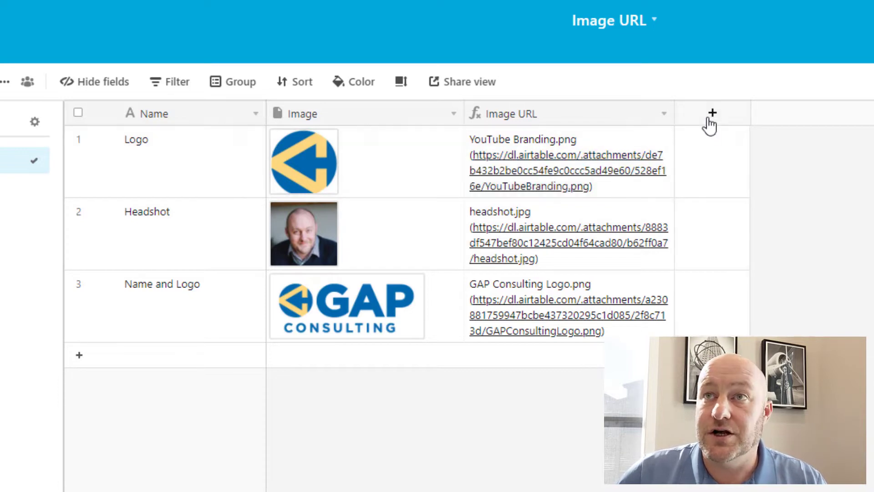
Create a formula field named MID with the MID() function inserted
left_click(712, 113)
type("MID")
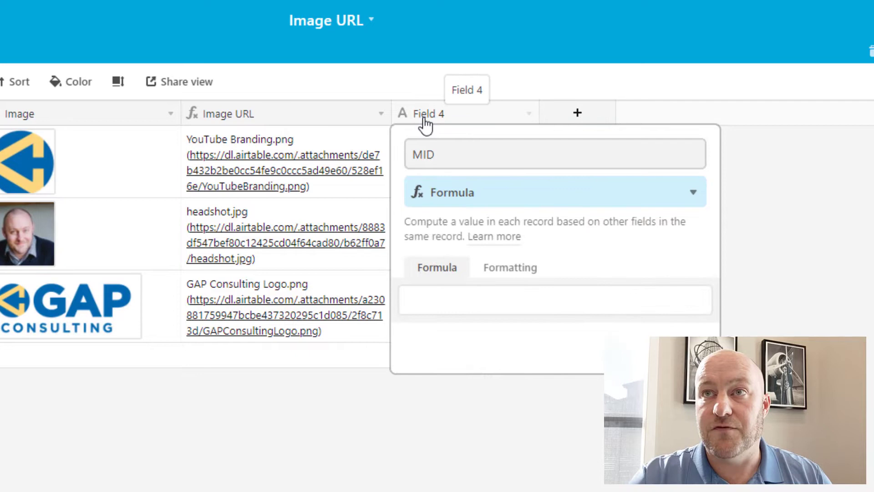
type("m")
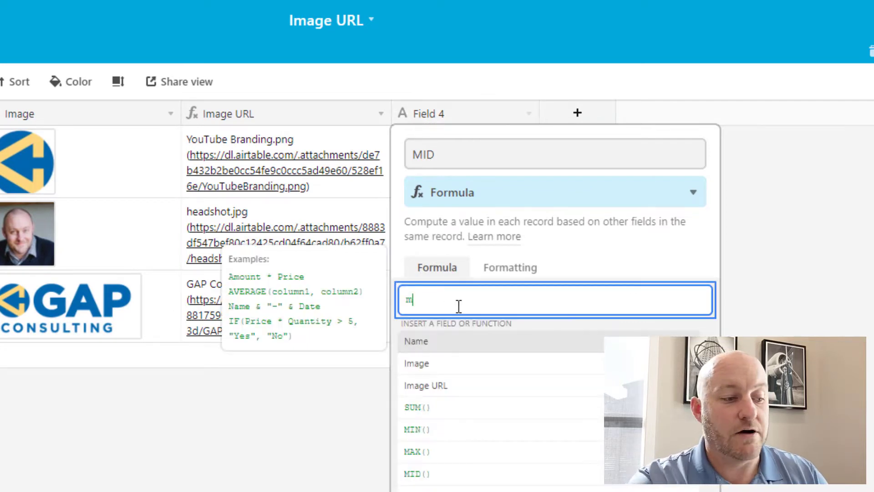
type("id")
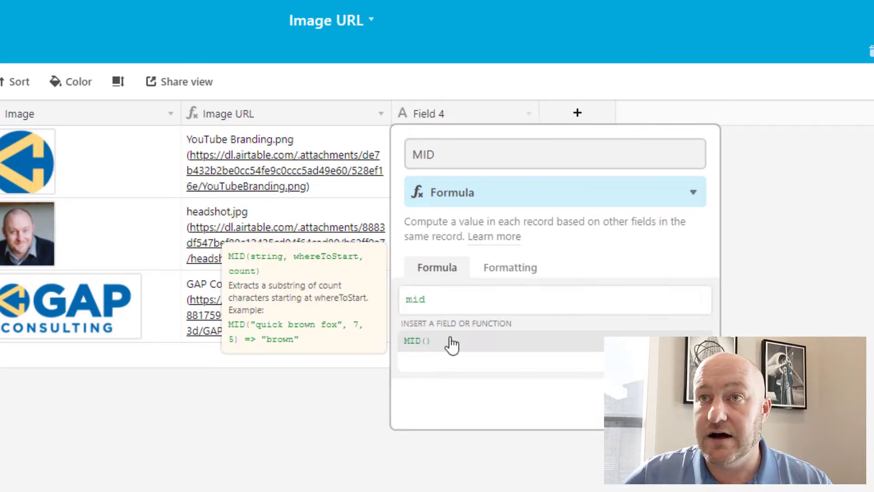
left_click(416, 340)
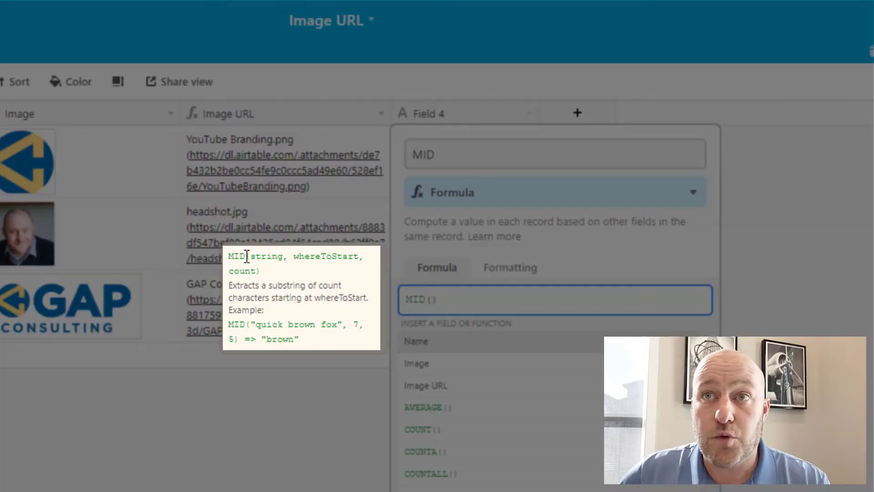
mouse_move(270, 274)
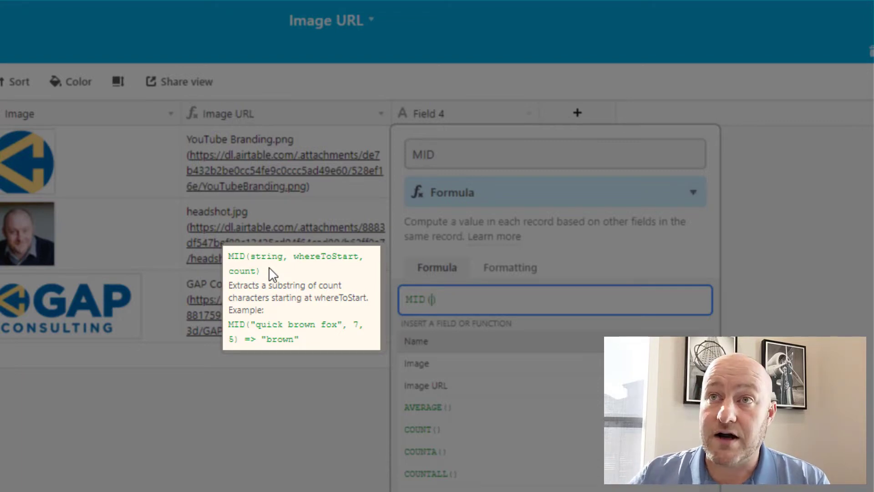
mouse_move(315, 311)
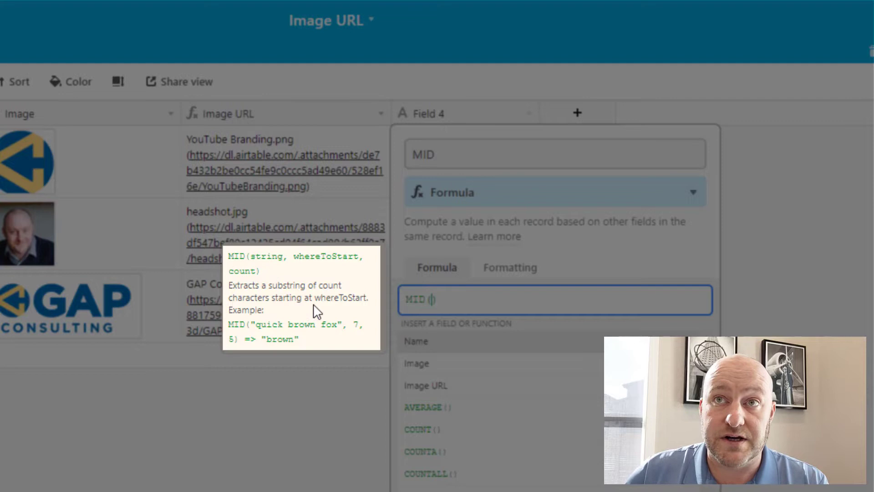
mouse_move(307, 277)
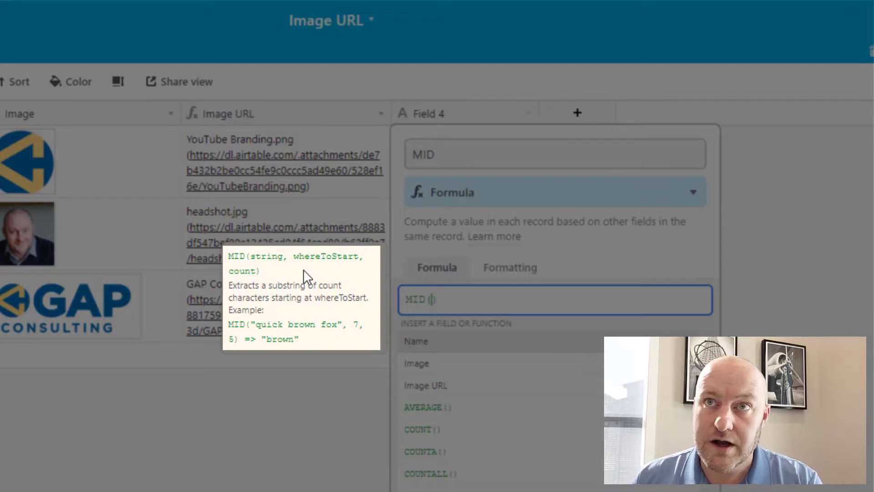
mouse_move(332, 344)
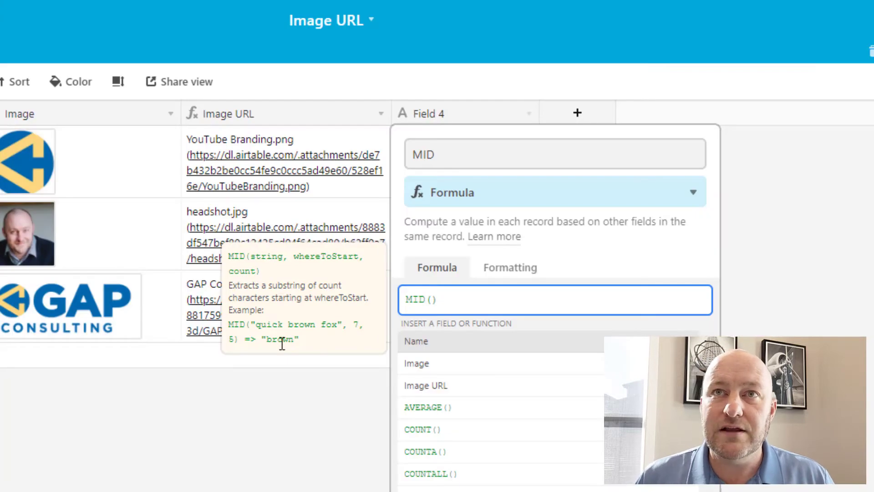
Complete the formula as MID(Image, 25, 500) so text is taken from character 25 onward
type("im")
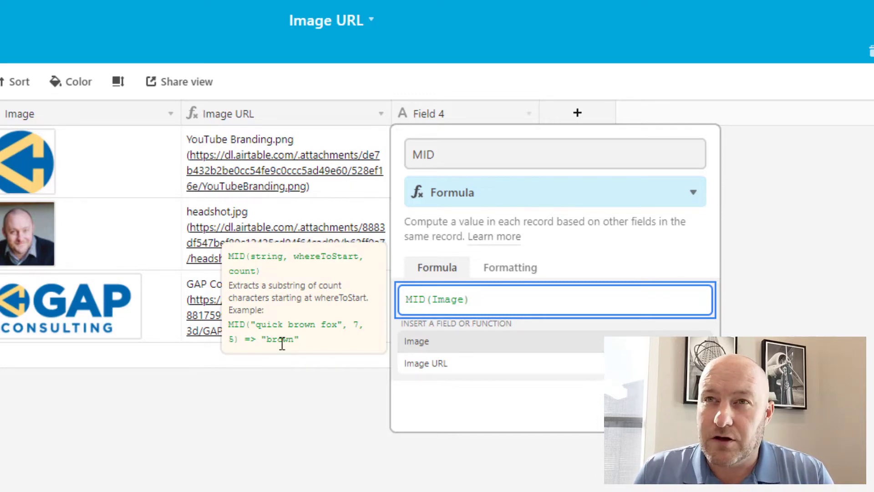
type(",")
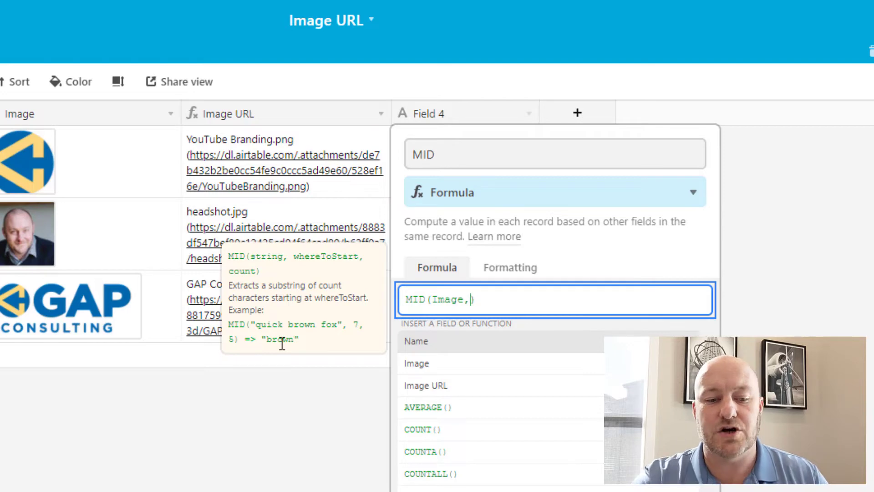
type("25")
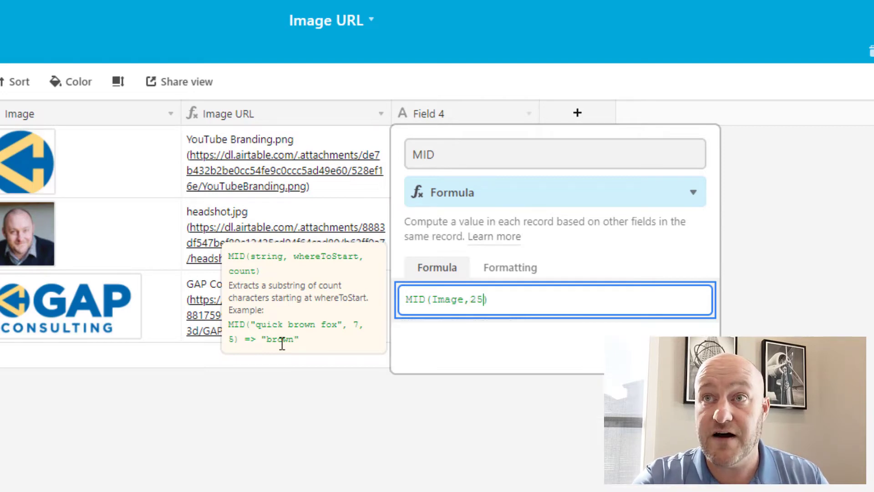
type(",500")
type("FIND")
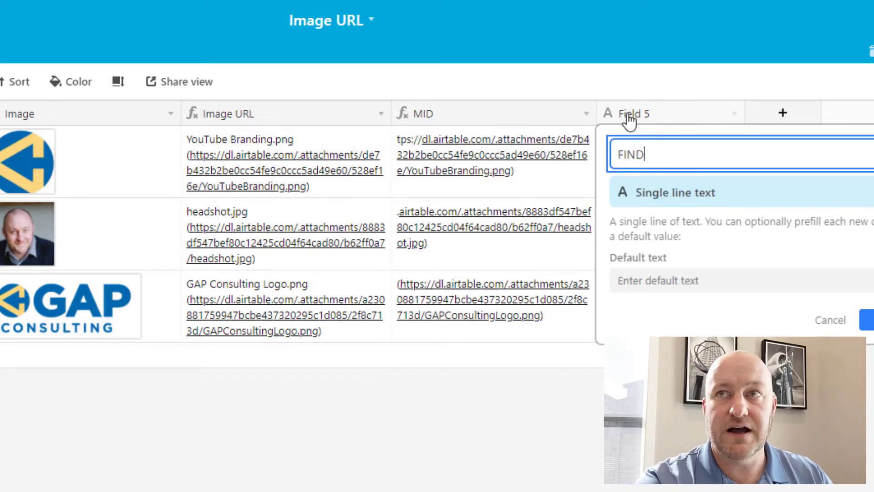
Define the FIND (Starting Point) formula field as FIND('http', Image)
type("(Starting Point")
type("fo")
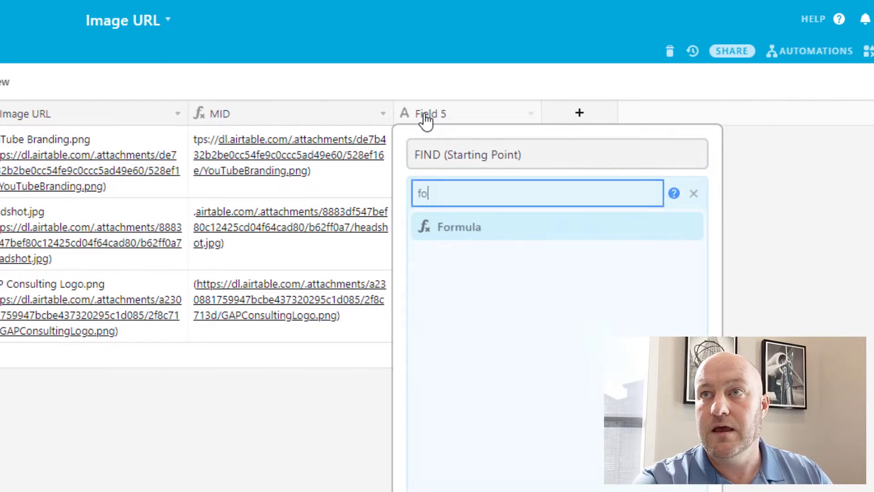
left_click(459, 226)
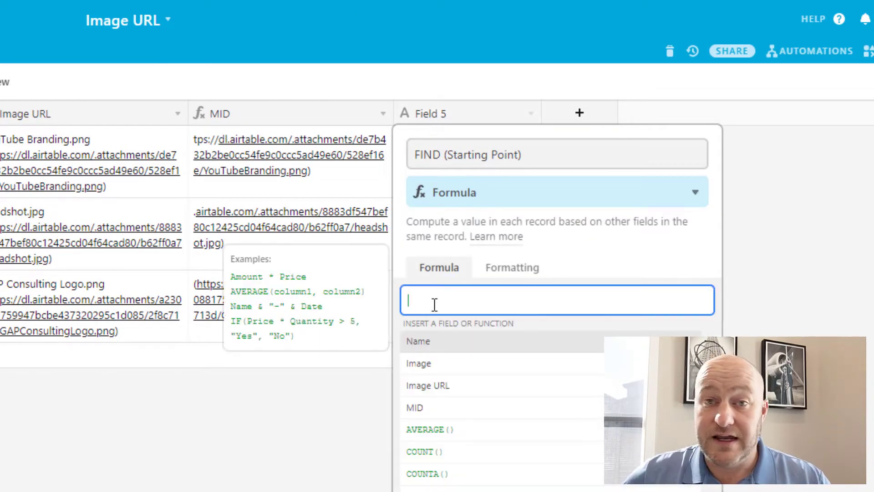
type("FIND(")
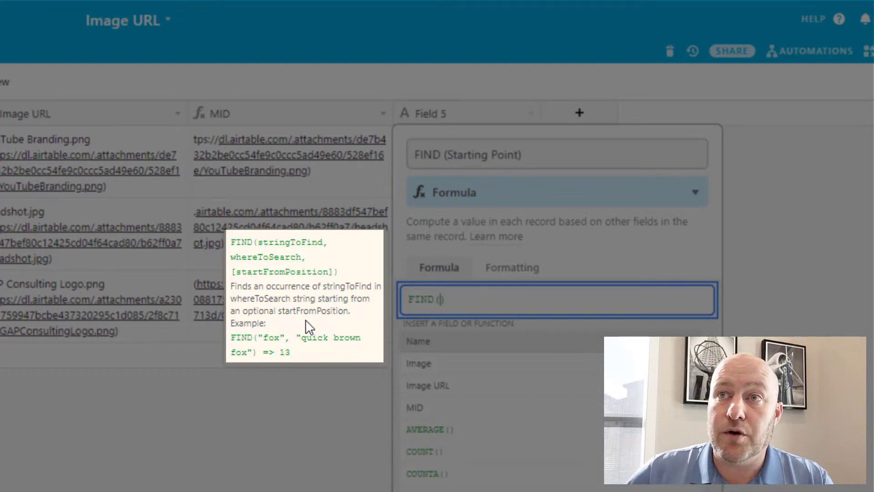
mouse_move(262, 338)
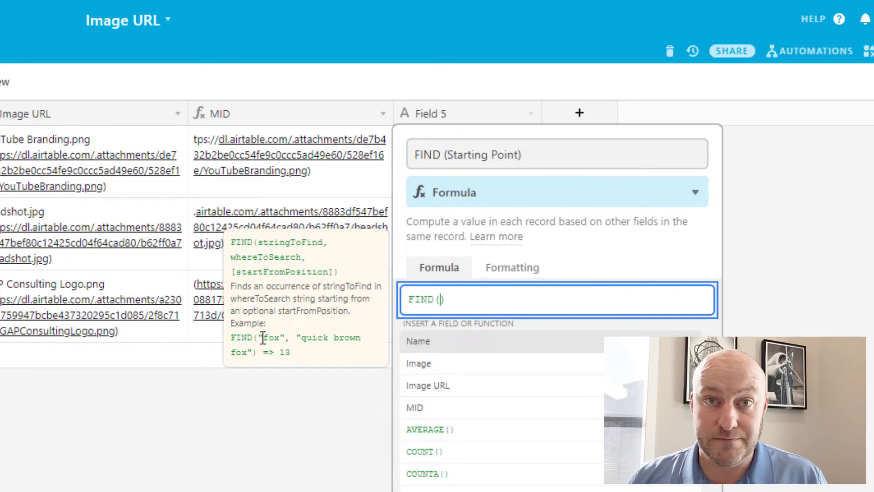
type("'")
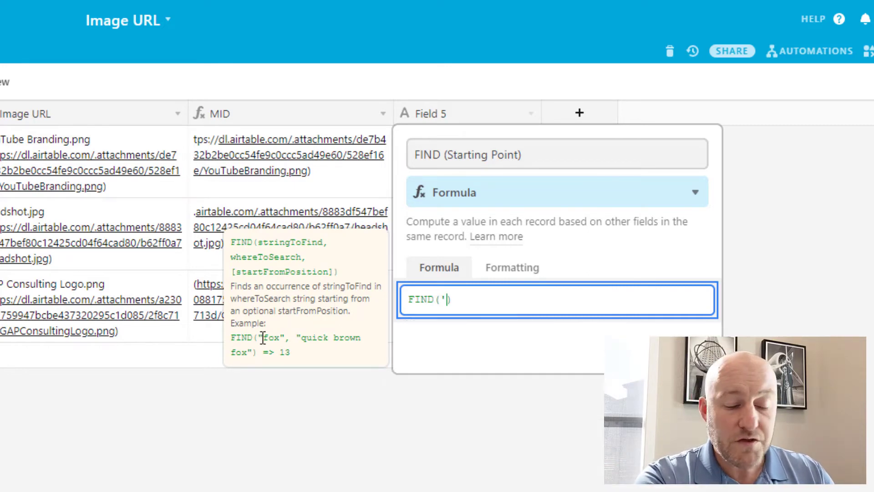
type("http")
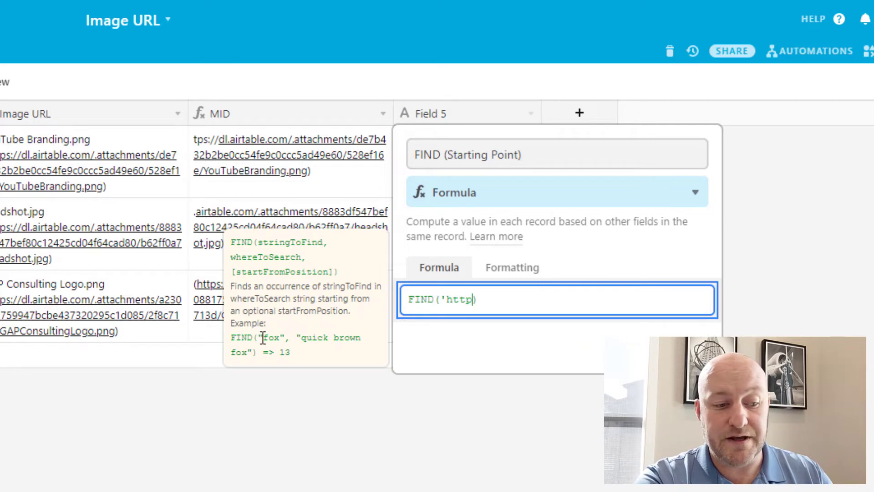
type("',")
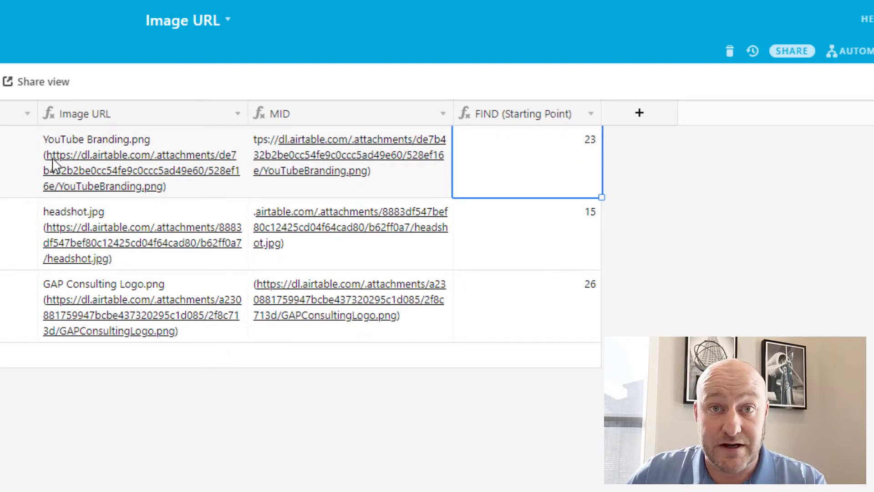
Check the start positions returned for headshot.jpg and GAP Consulting Logo.png
left_click(528, 233)
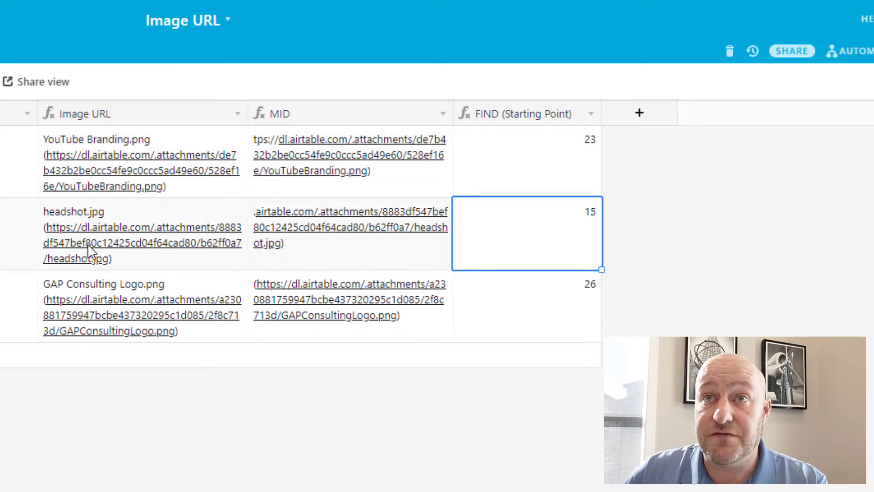
left_click(526, 303)
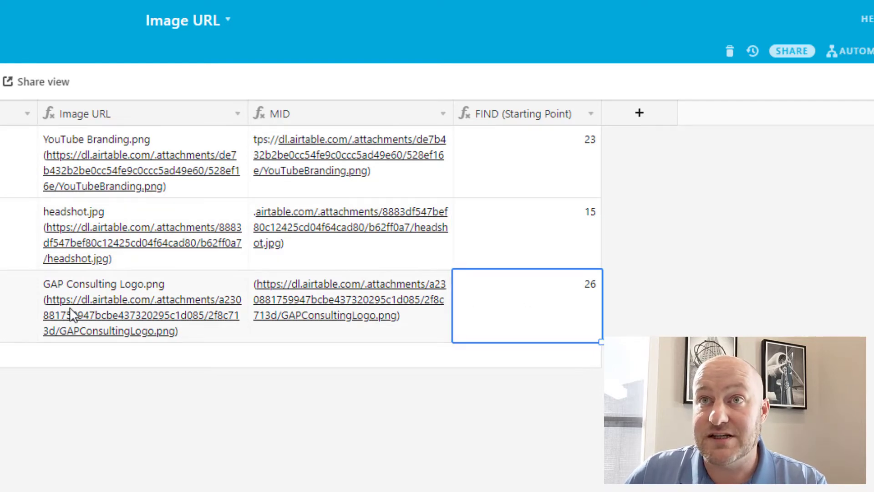
mouse_move(526, 129)
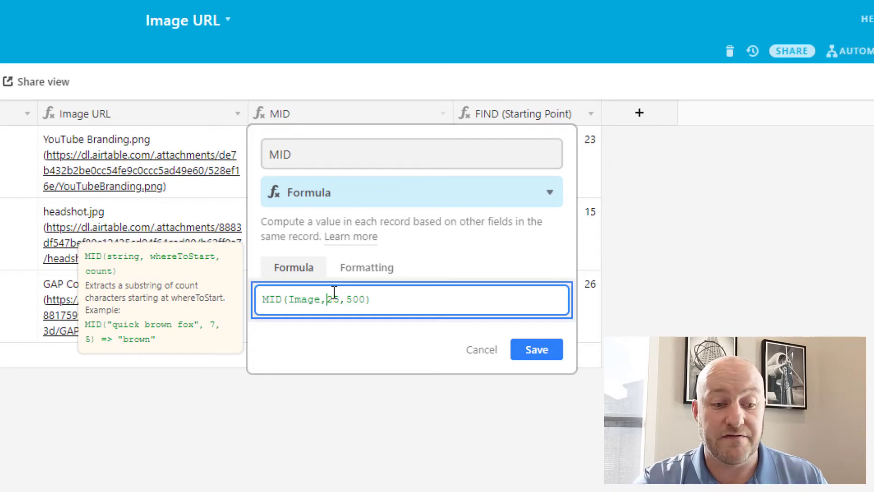
Replace the MID formula's fixed start 23 with FIND('http', Image) and verify the YouTube Branding URL
double_click(331, 298)
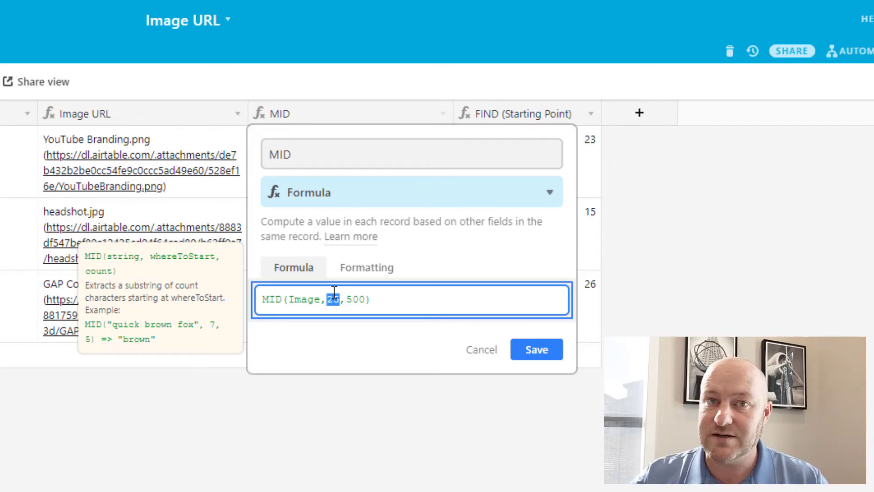
type("FIND('http', Image)")
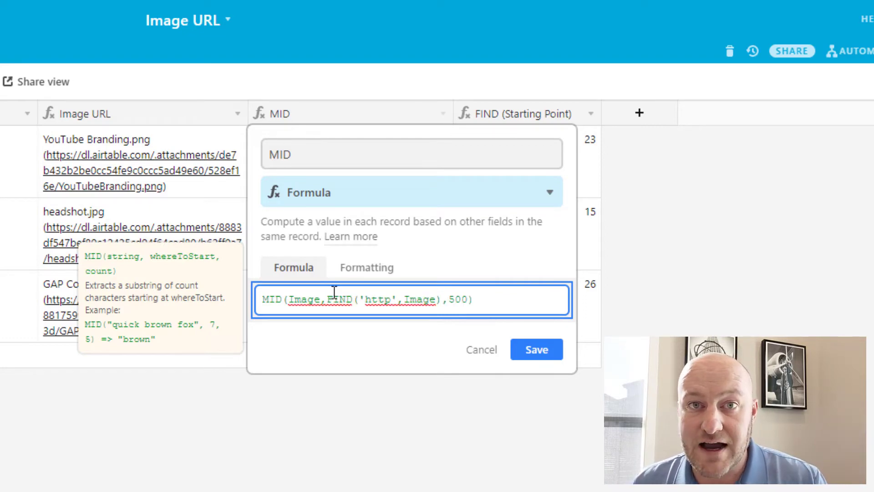
mouse_move(499, 360)
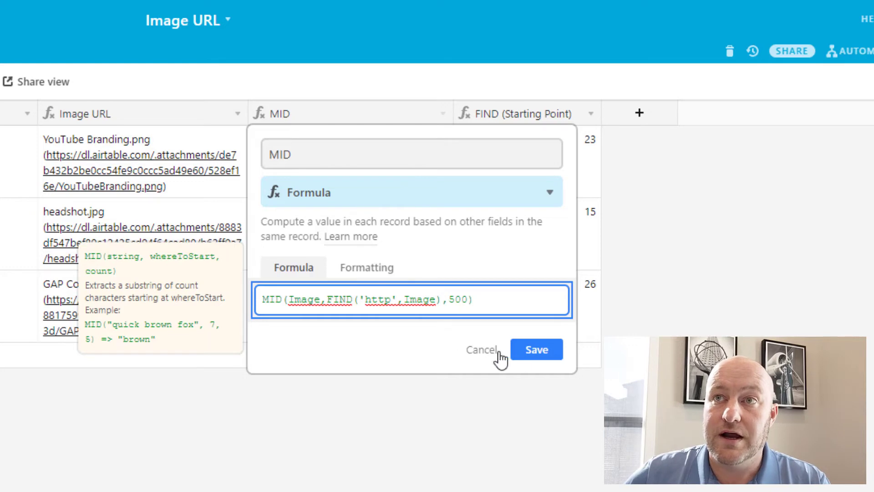
left_click(536, 349)
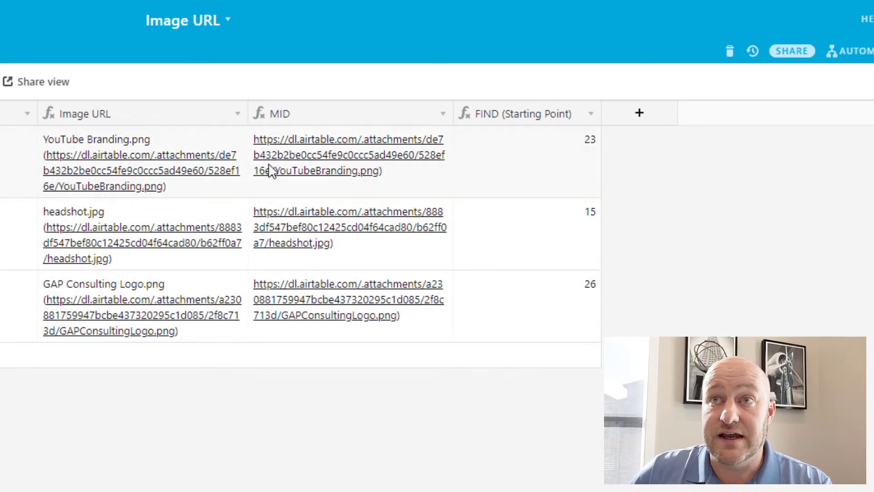
mouse_move(278, 335)
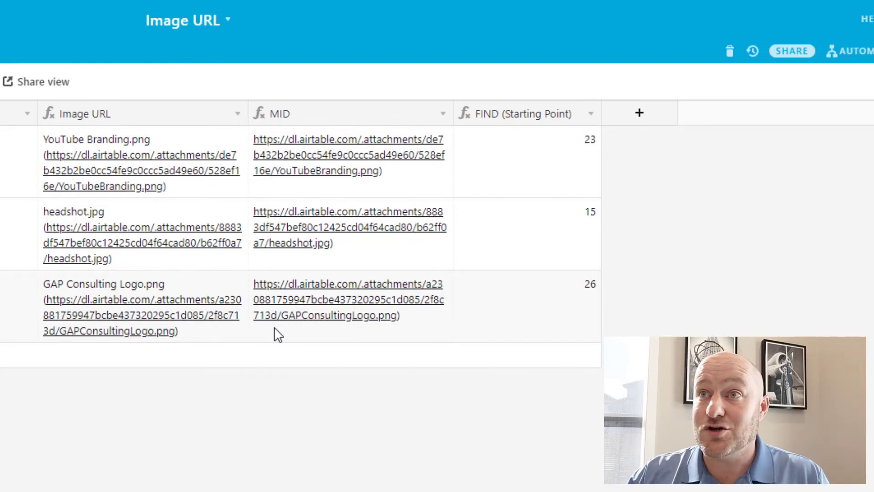
left_click(347, 162)
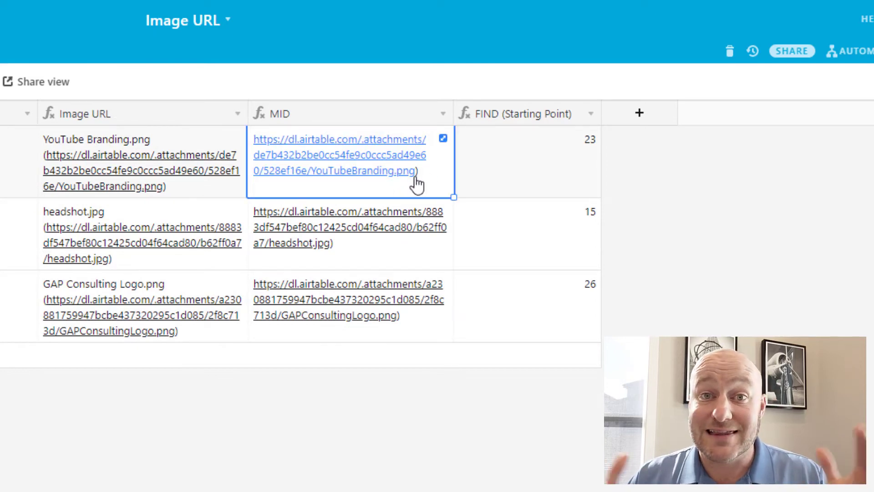
mouse_move(288, 124)
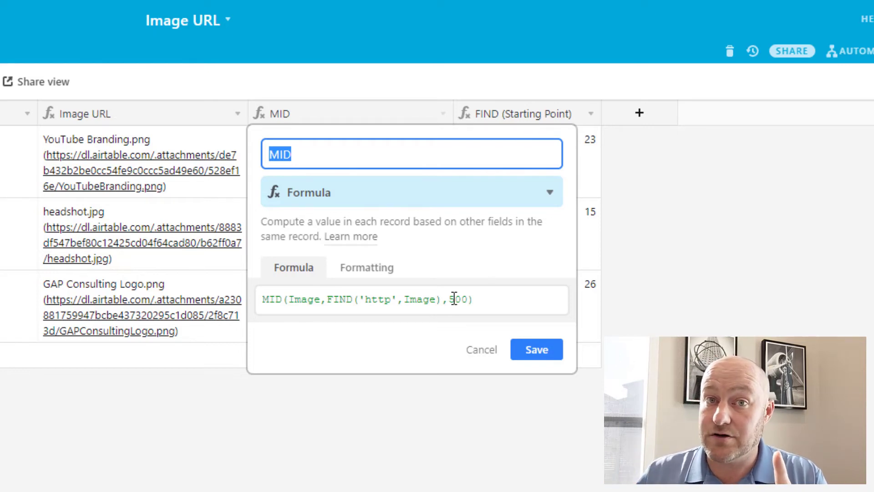
Create a FIND (Length) formula field defined as LEN(Image)
left_click(536, 350)
type("Fin")
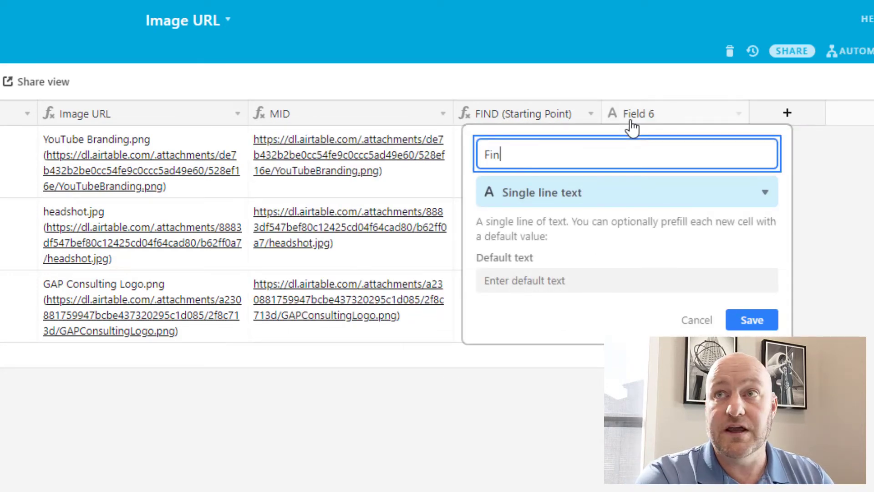
type("FIND (Length")
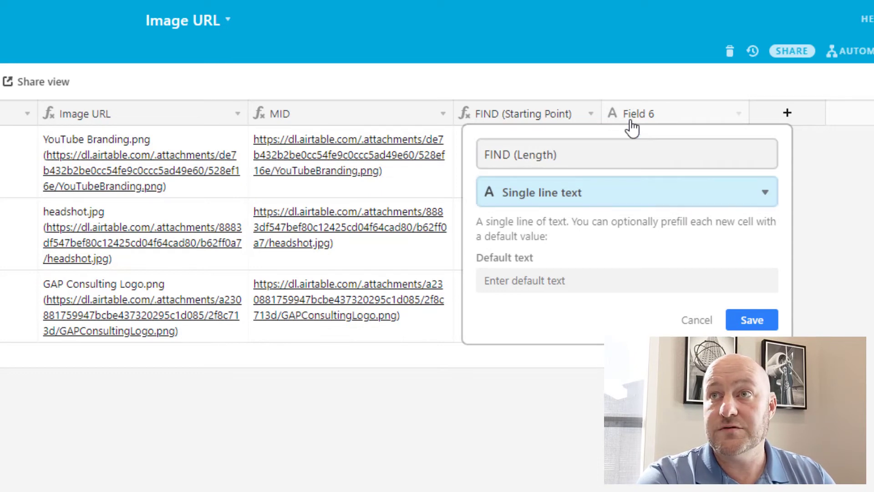
left_click(626, 191)
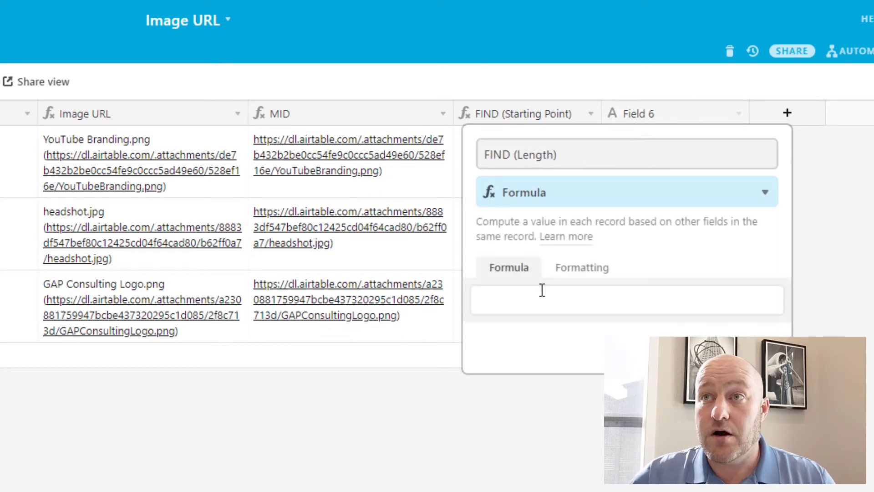
left_click(626, 301)
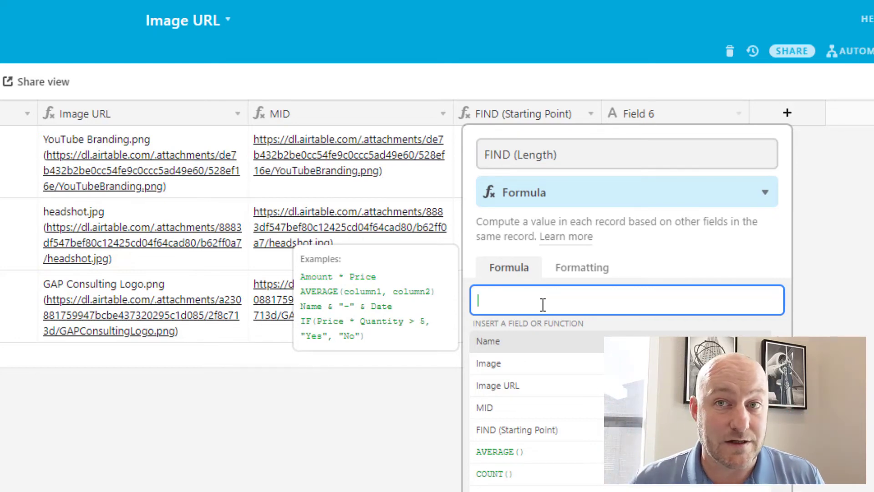
type("len (")
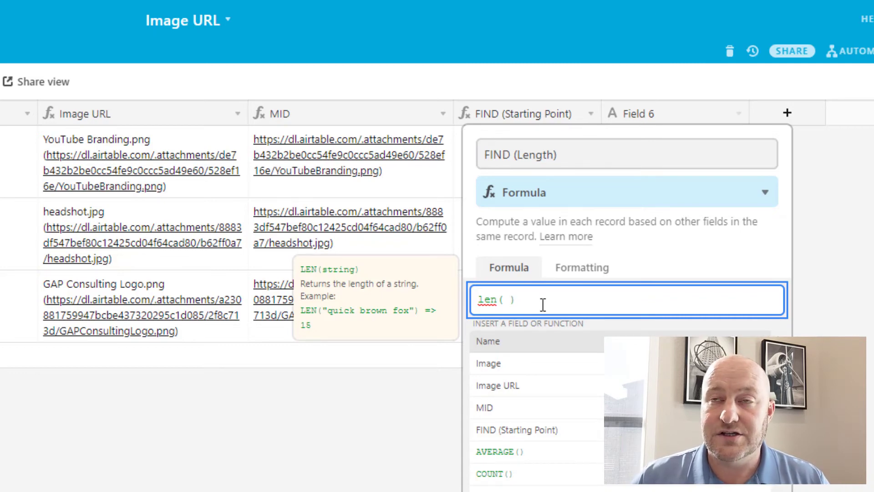
type("Image")
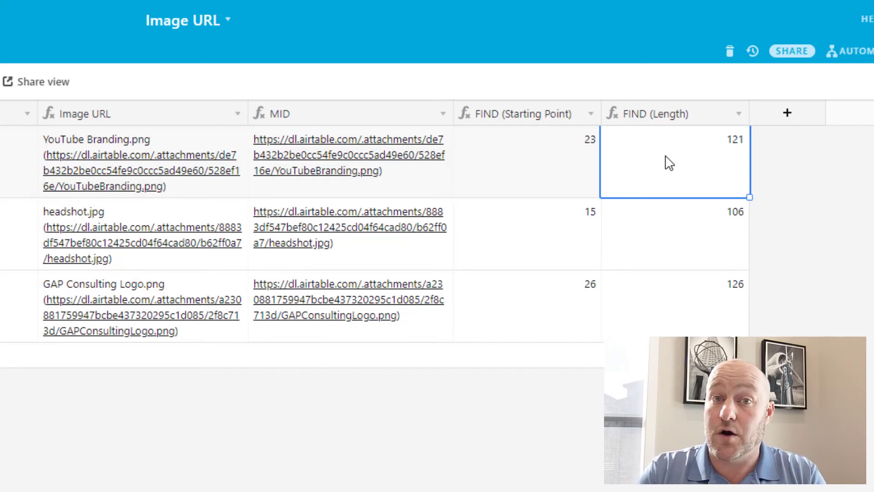
mouse_move(132, 241)
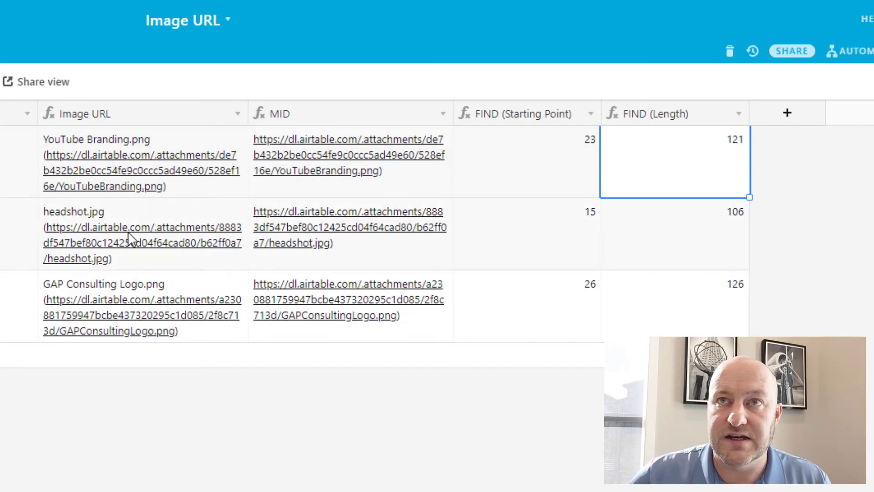
mouse_move(150, 171)
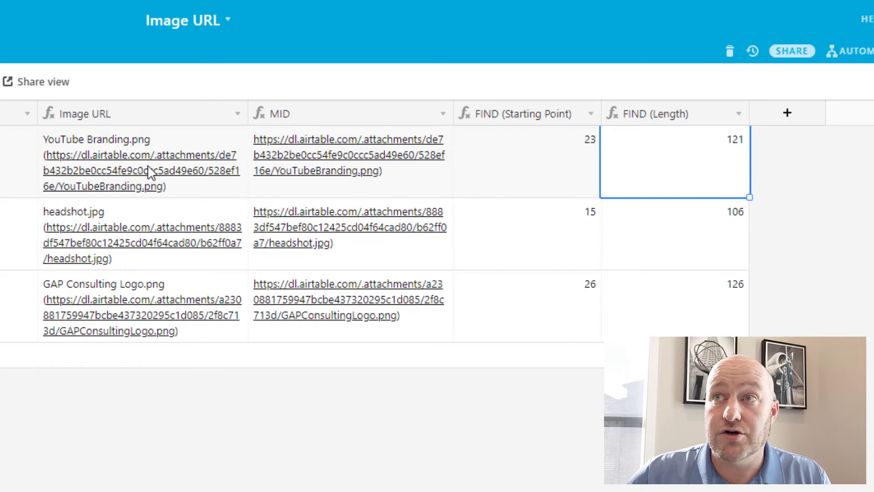
mouse_move(112, 231)
type("LEN( Image")
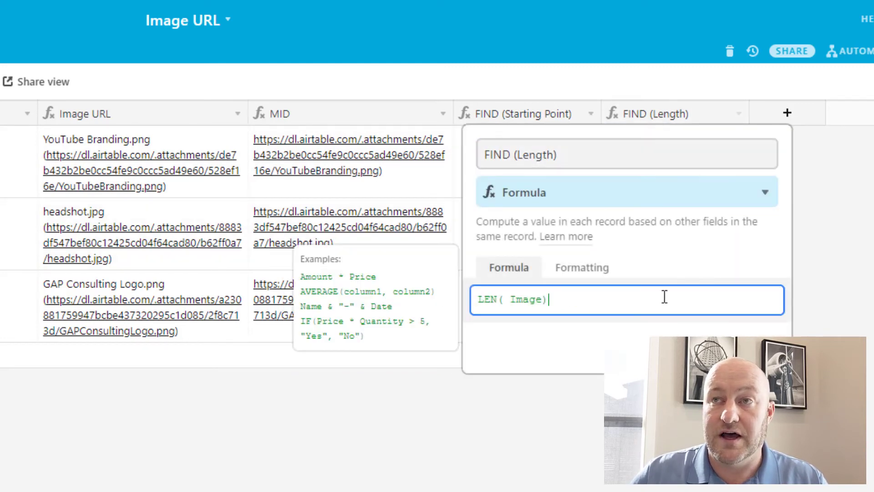
Extend the FIND (Length) formula to LEN(Image)-FIND('http',Image)
type("-FIND('http',Image),500)")
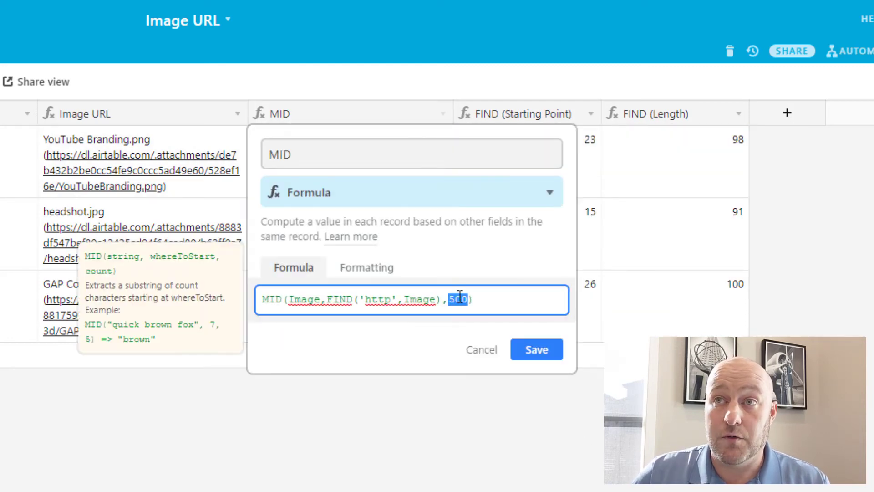
Set the MID count to LEN(Image)-FIND('http',Image) so URLs end at the file extension
type("LEN( Image)-FIND('http',Image))")
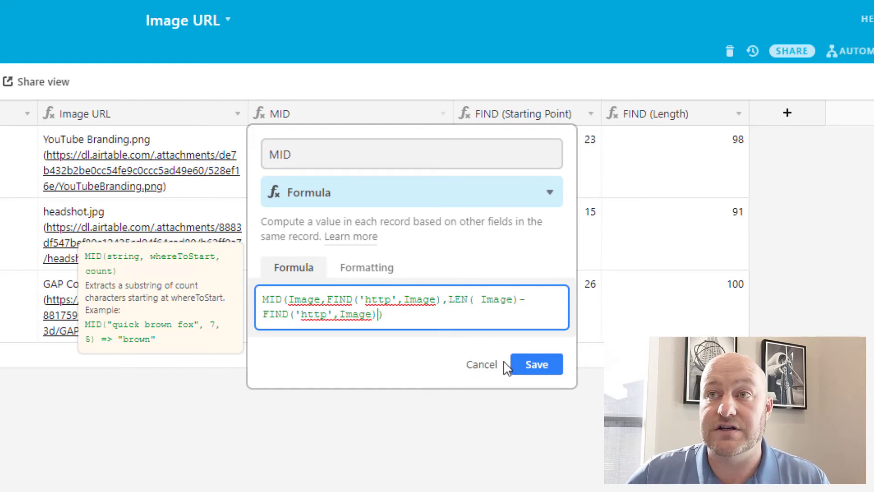
left_click(537, 364)
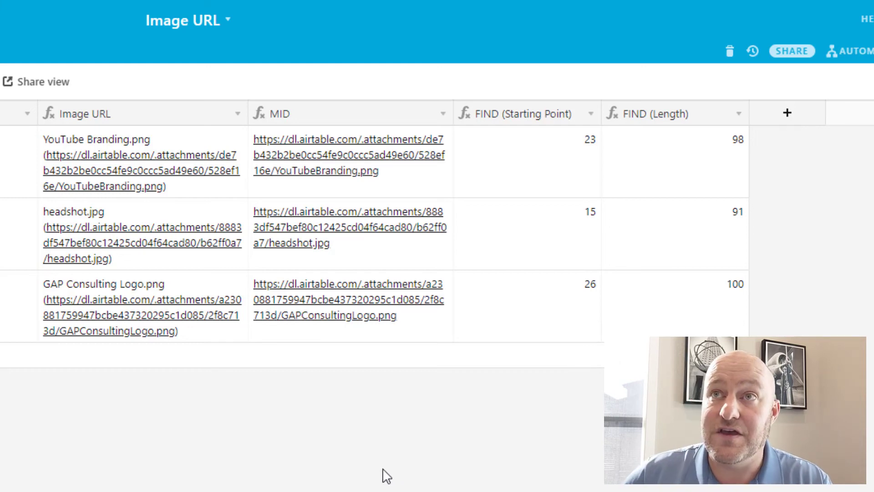
mouse_move(285, 157)
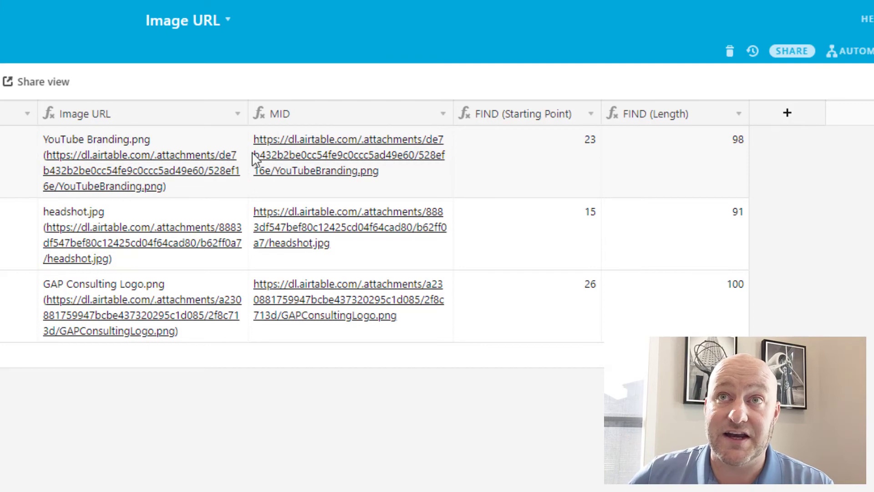
mouse_move(134, 175)
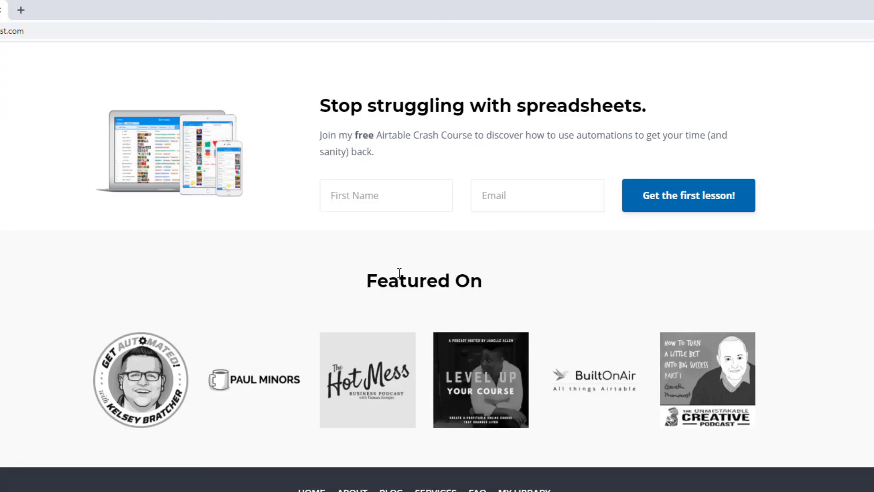
Navigate to GAP Consulting's Services page and view the Airtable support option cards
type("Gareth")
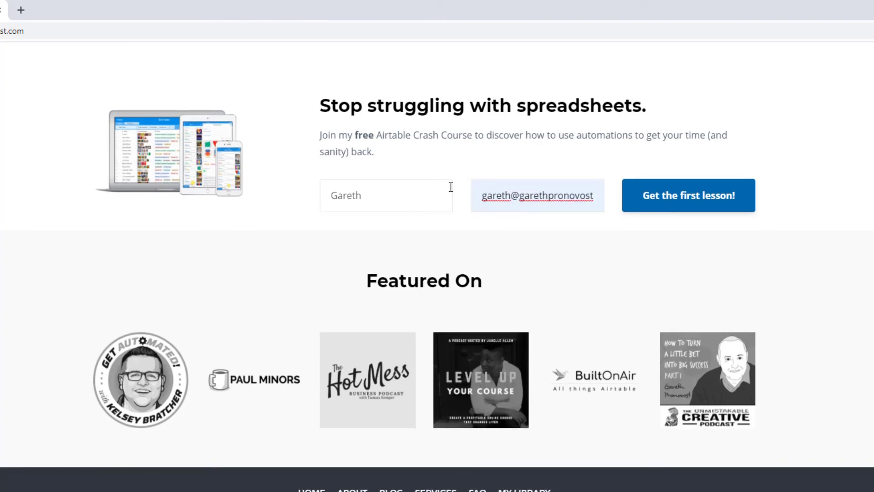
mouse_move(690, 210)
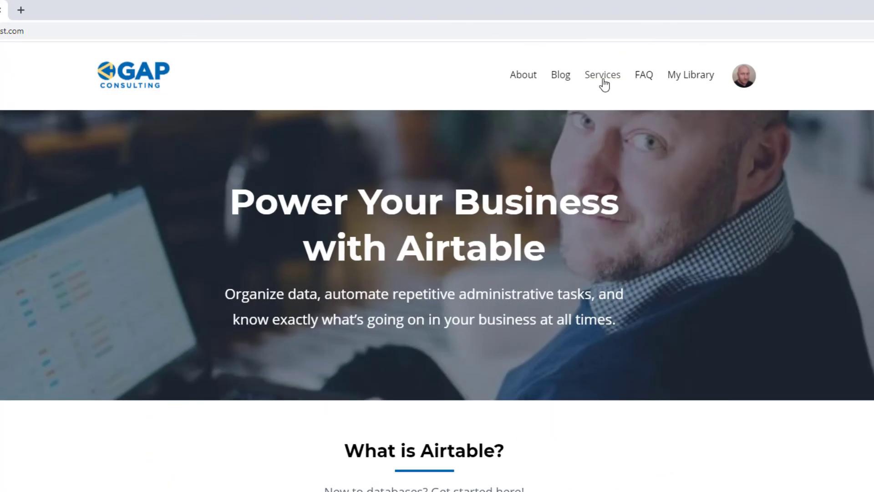
left_click(603, 74)
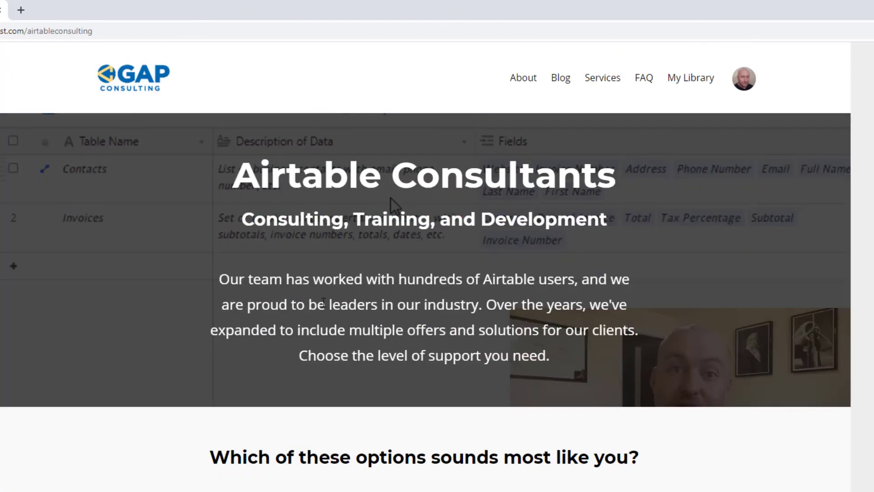
scroll("down", 3)
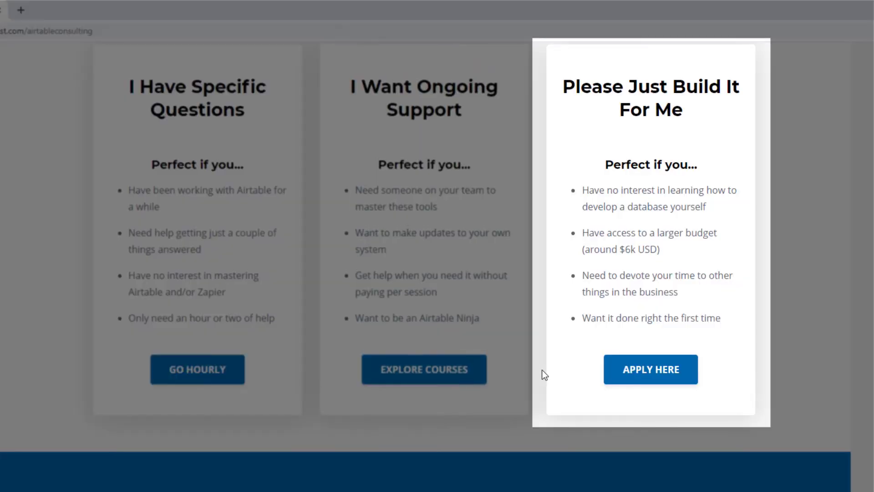
mouse_move(692, 381)
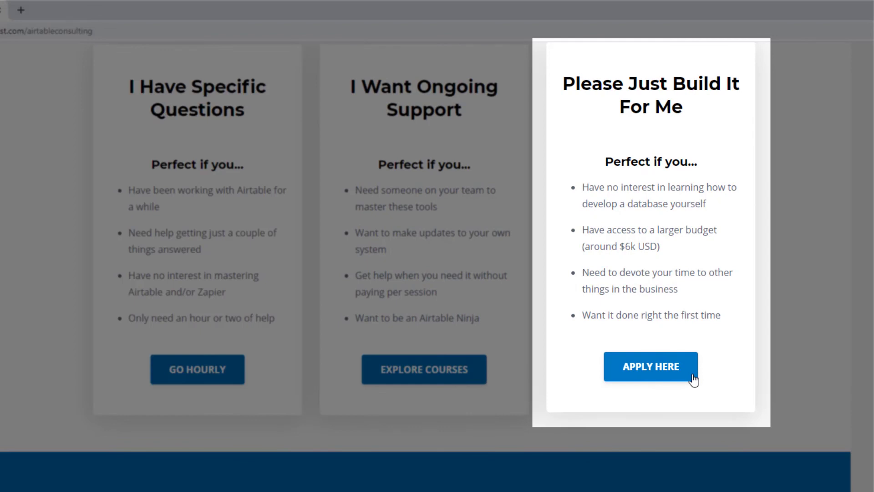